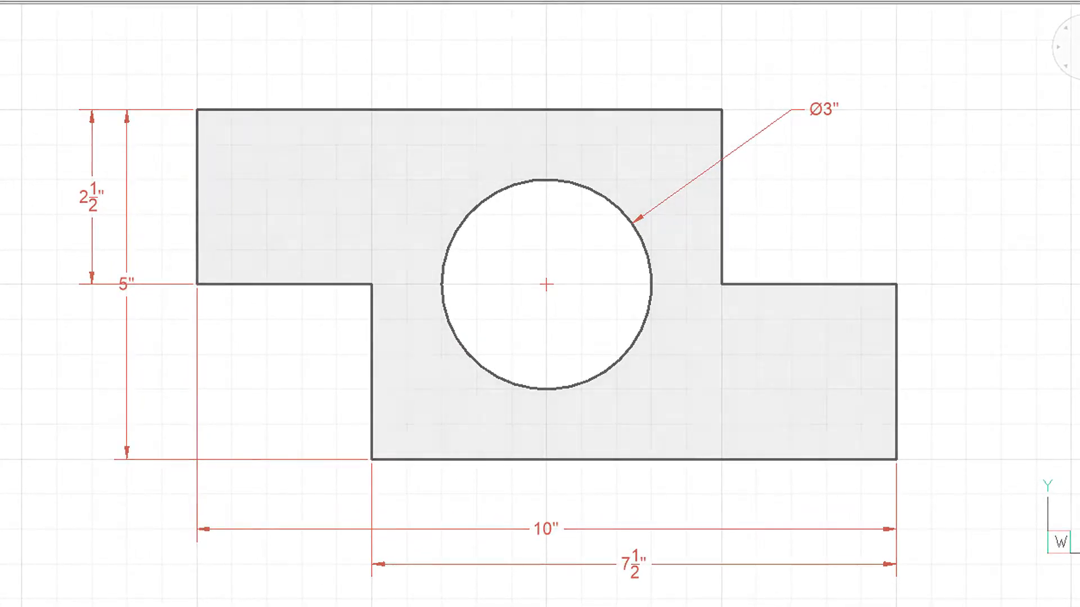
Start the DIMBREAK command to break the bracket's dimension lines
{"action": "type", "text": "DIMBREAK"}
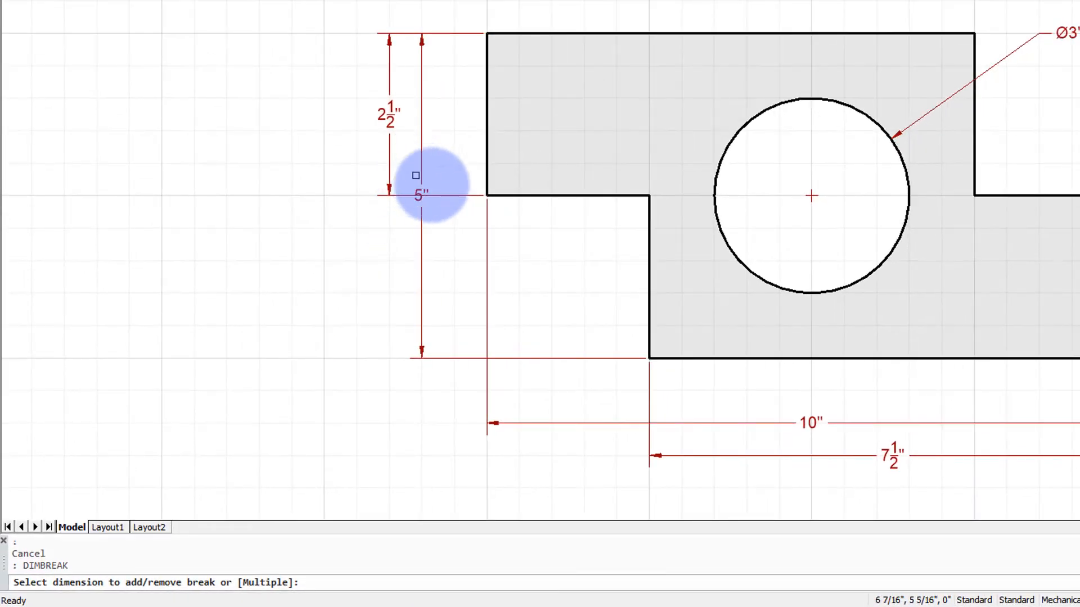
Pick the 5" height dimension as the dimension to break
{"action": "left_click", "coordinate": [418, 176]}
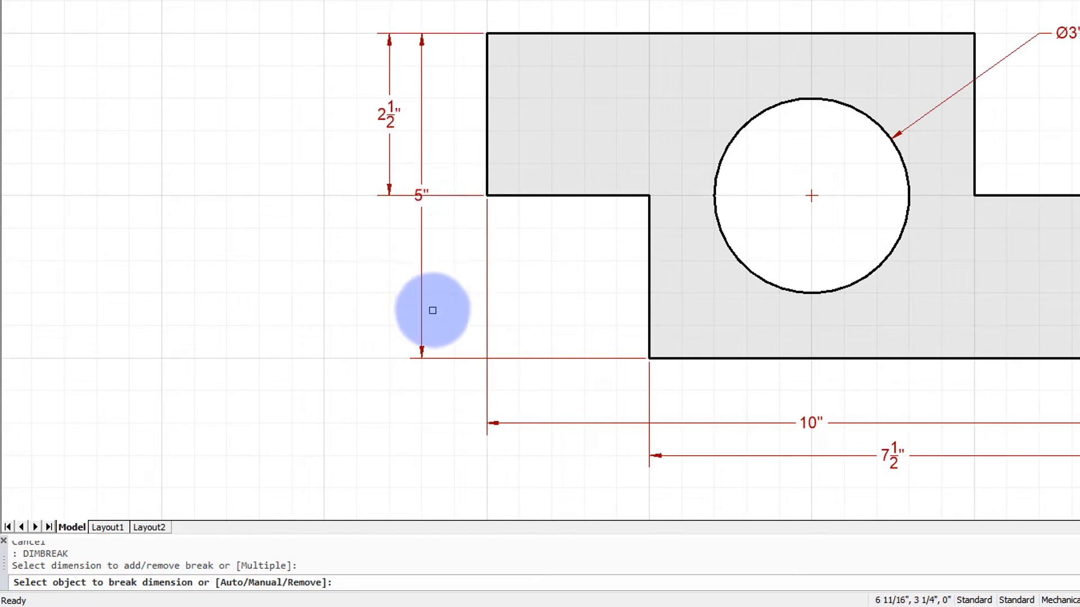
{"action": "mouse_move", "coordinate": [428, 316]}
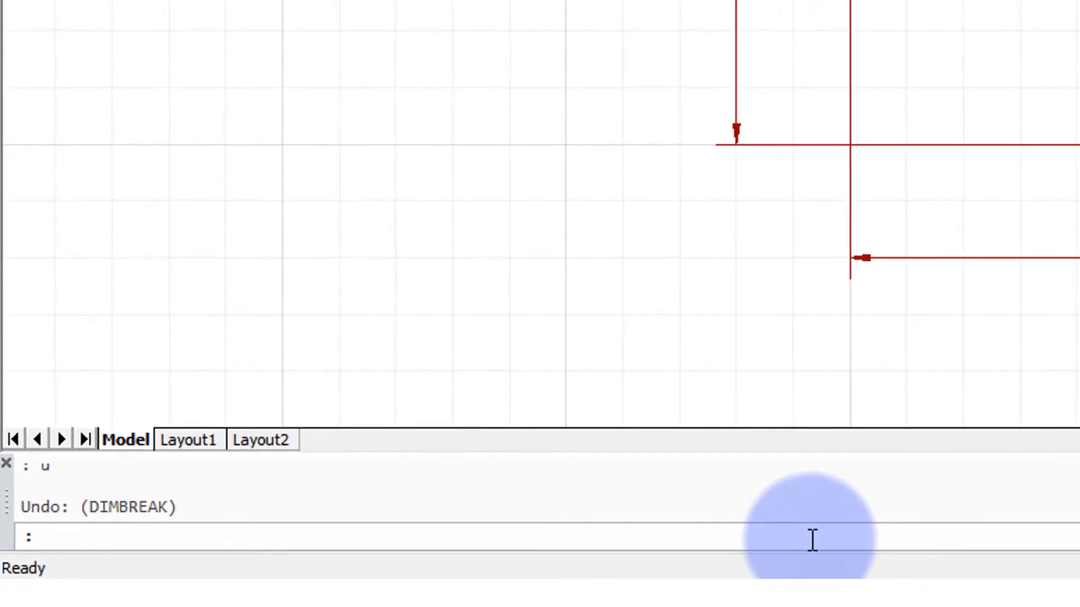
Rerun DIMBREAK in Multiple mode on all dimensions and confirm
{"action": "type", "text": "di"}
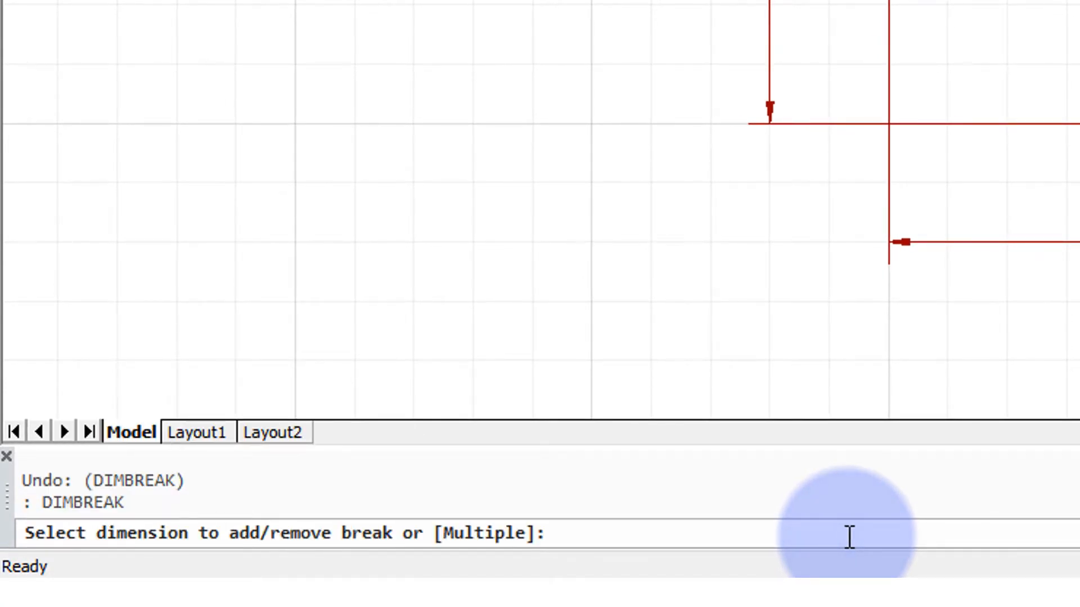
{"action": "type", "text": "m"}
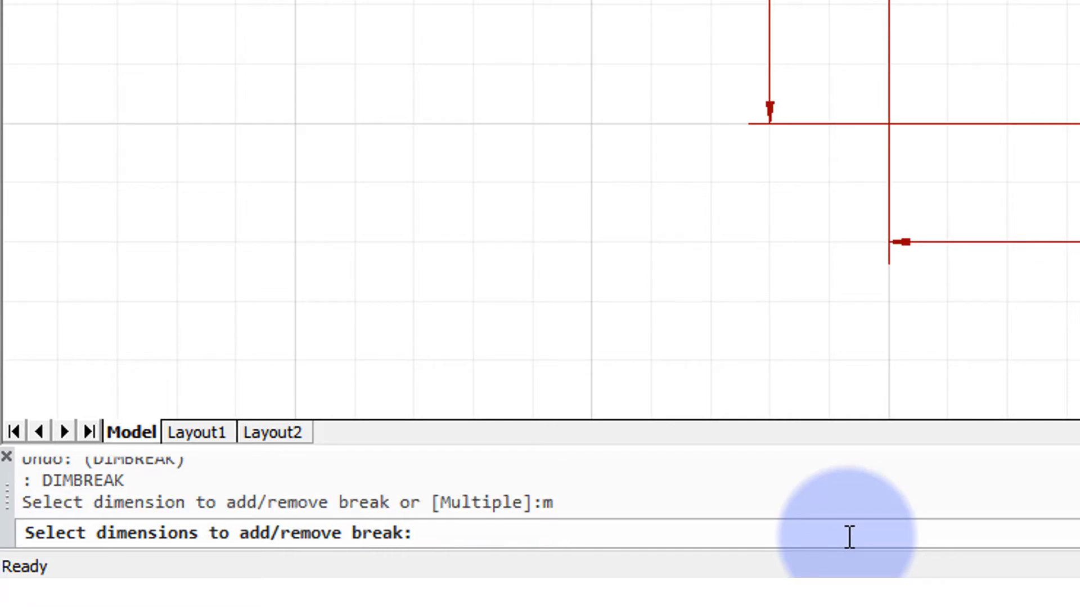
{"action": "type", "text": "a"}
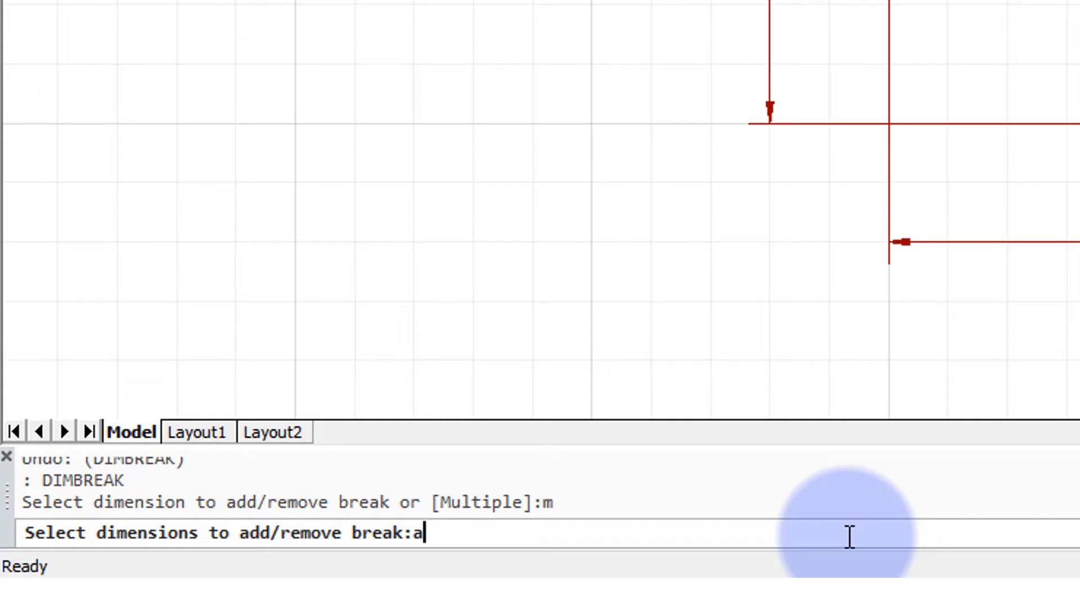
{"action": "key", "text": "Return"}
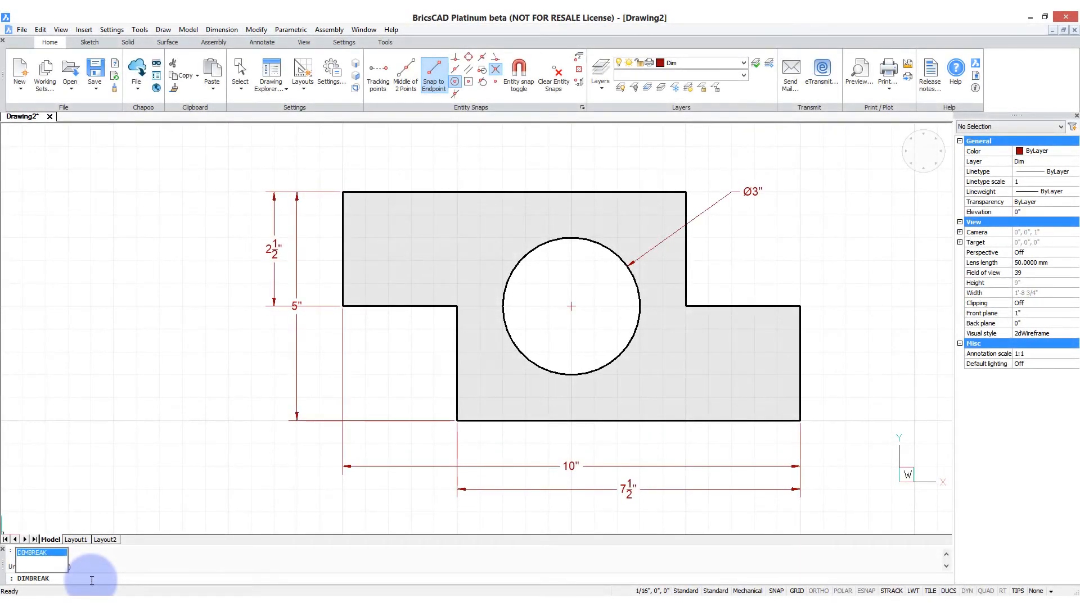
Rerun DIMBREAK, select all five dimensions in Multiple mode and choose Auto breaks
{"action": "key", "text": "Return"}
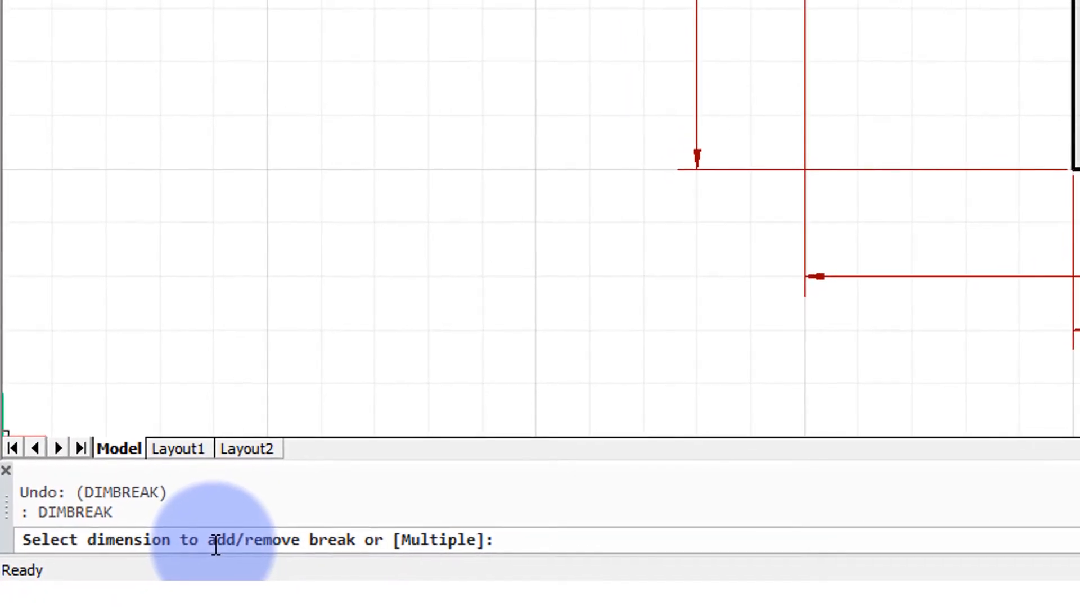
{"action": "type", "text": "m"}
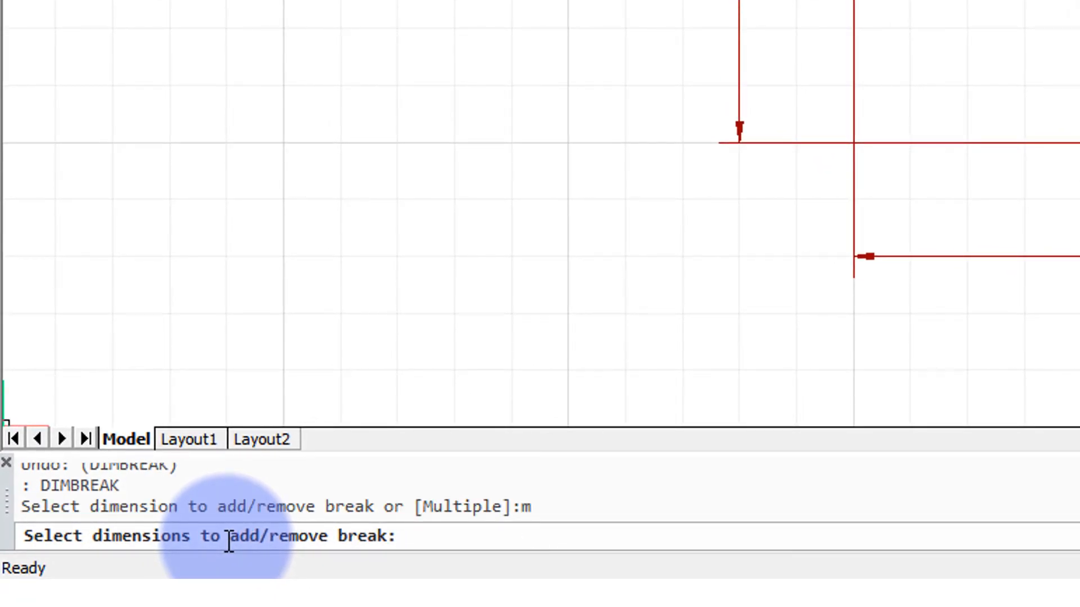
{"action": "type", "text": "all"}
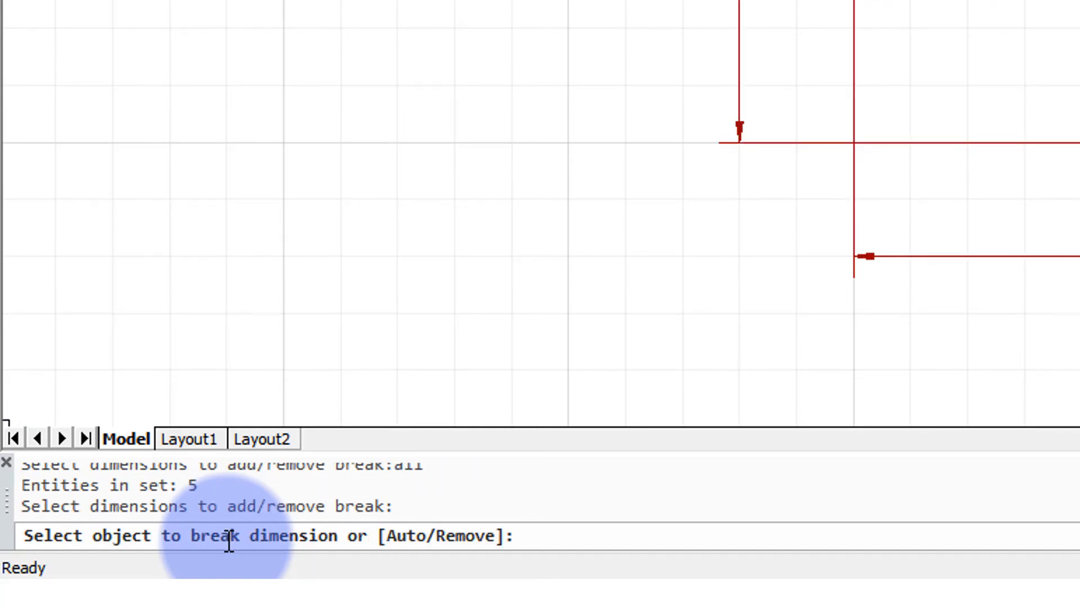
{"action": "type", "text": "a"}
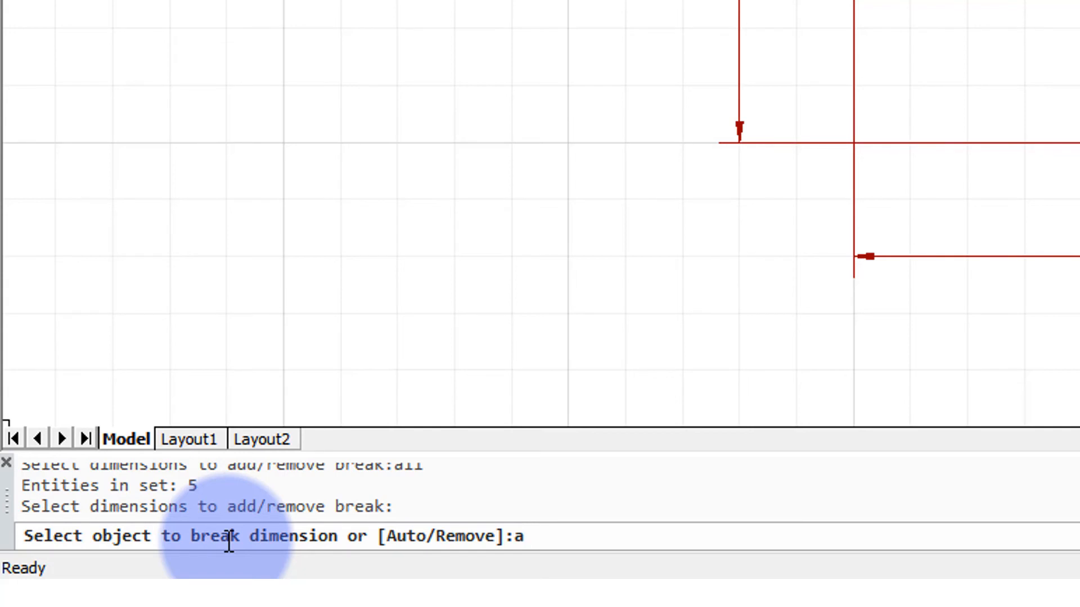